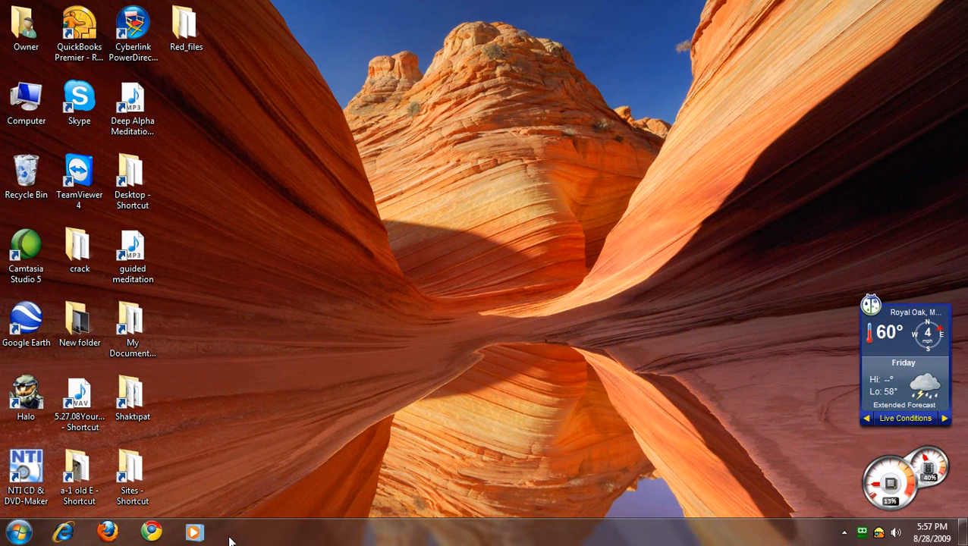
mouse_move(15, 532)
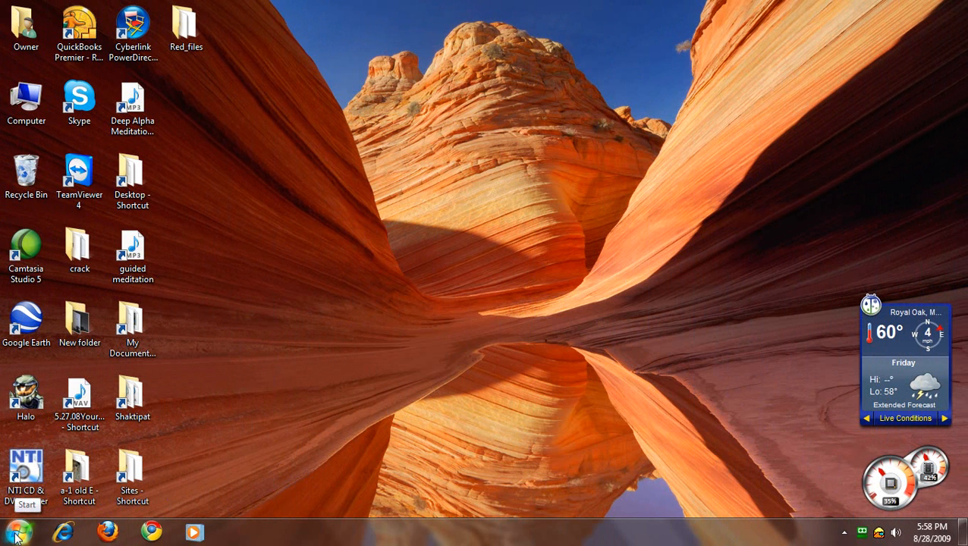
Step: Open the Computer view from the Start menu
left_click(15, 531)
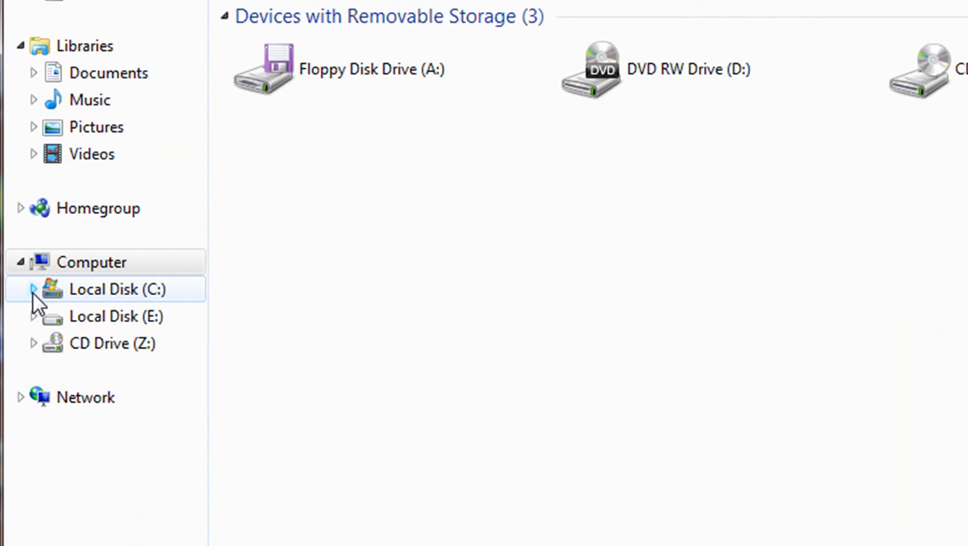
Step: Expand C: > Program Files > Avira > AntiVir Desktop and scroll to avnotify.exe
left_click(33, 289)
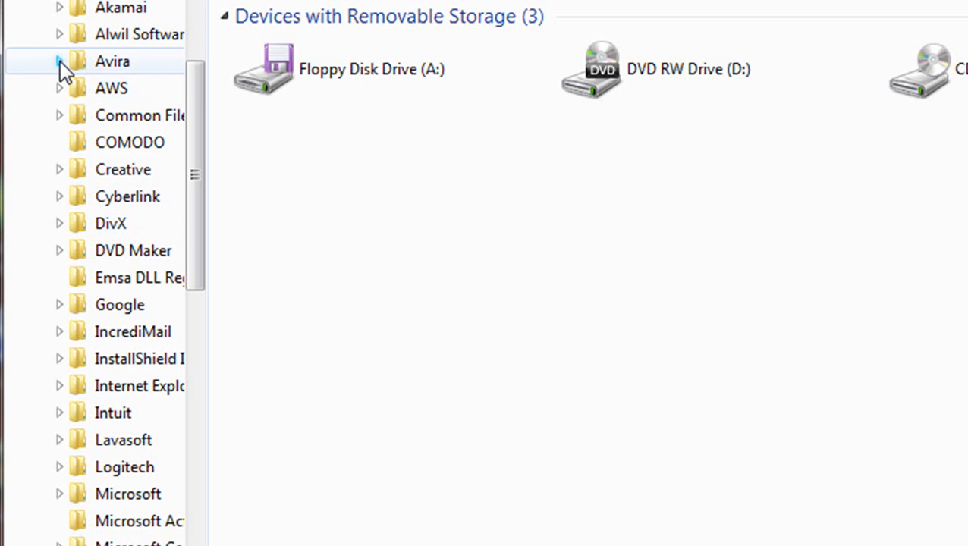
left_click(59, 62)
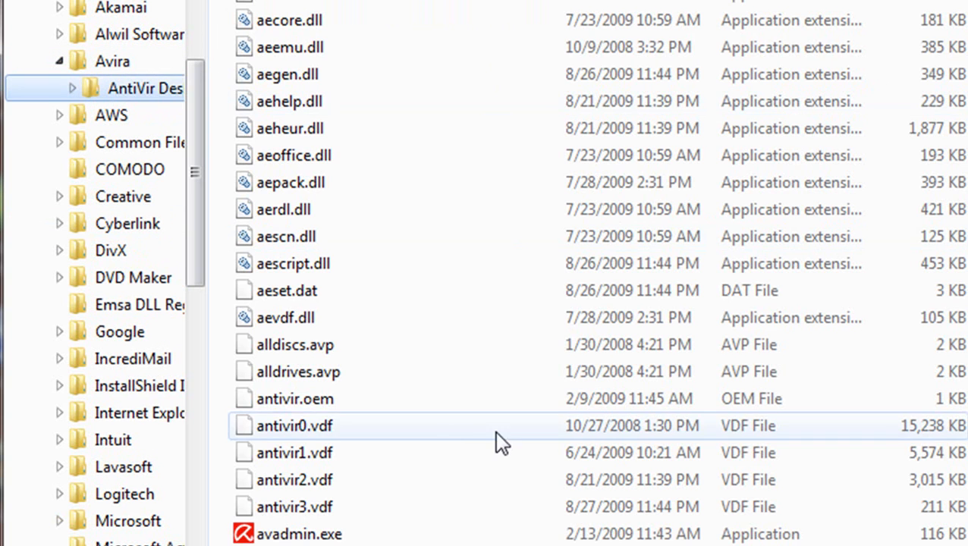
scroll("down", 3)
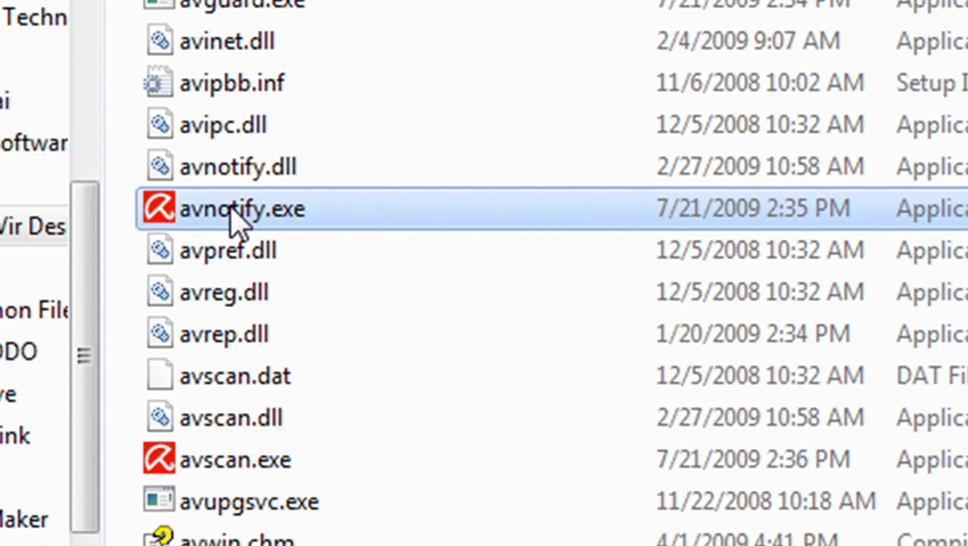
Step: Show the Security tab of avnotify.exe's Properties
right_click(241, 209)
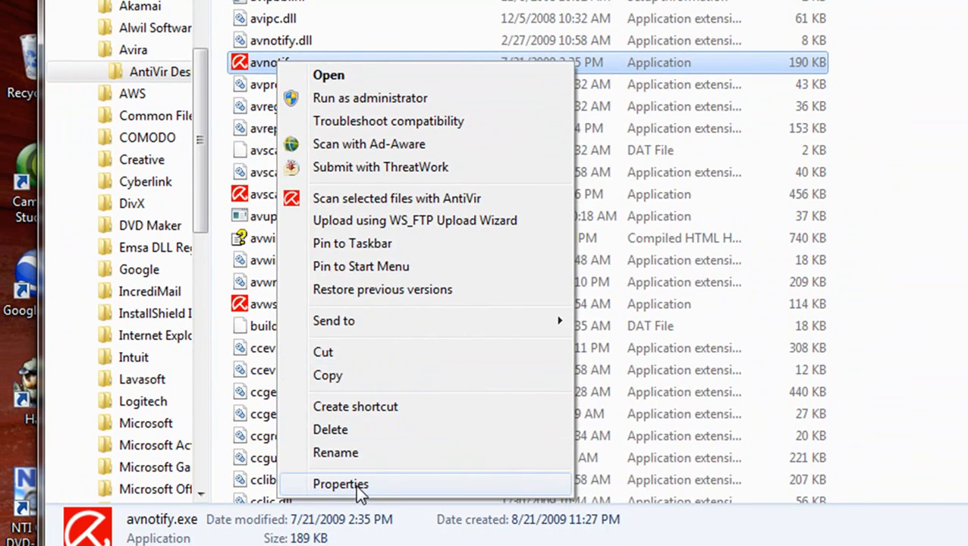
left_click(340, 484)
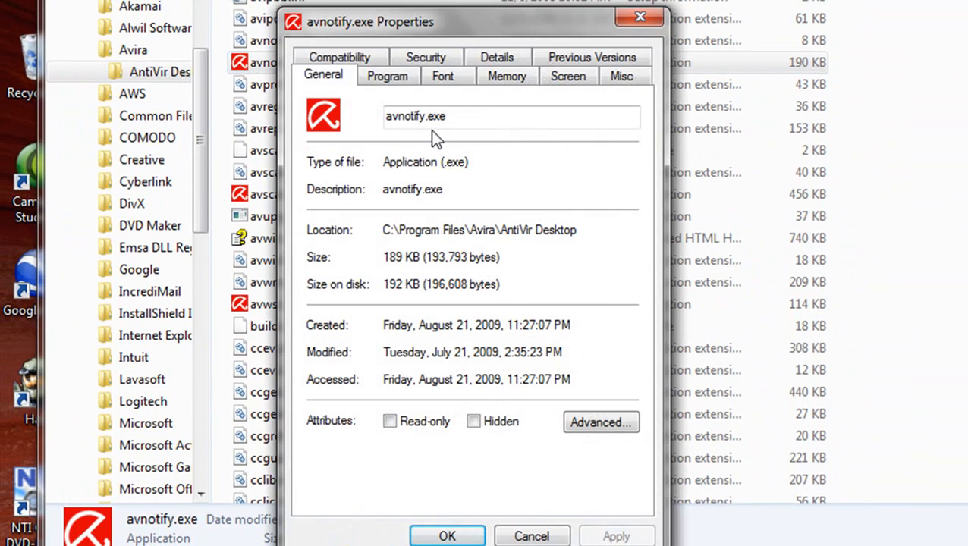
left_click(425, 57)
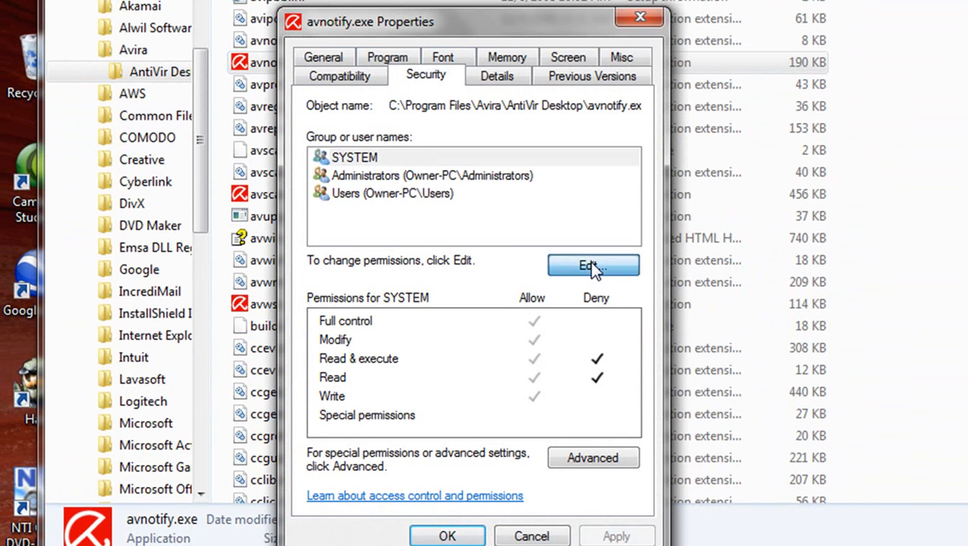
Step: Deny Read & execute on avnotify.exe for SYSTEM and apply it
left_click(593, 266)
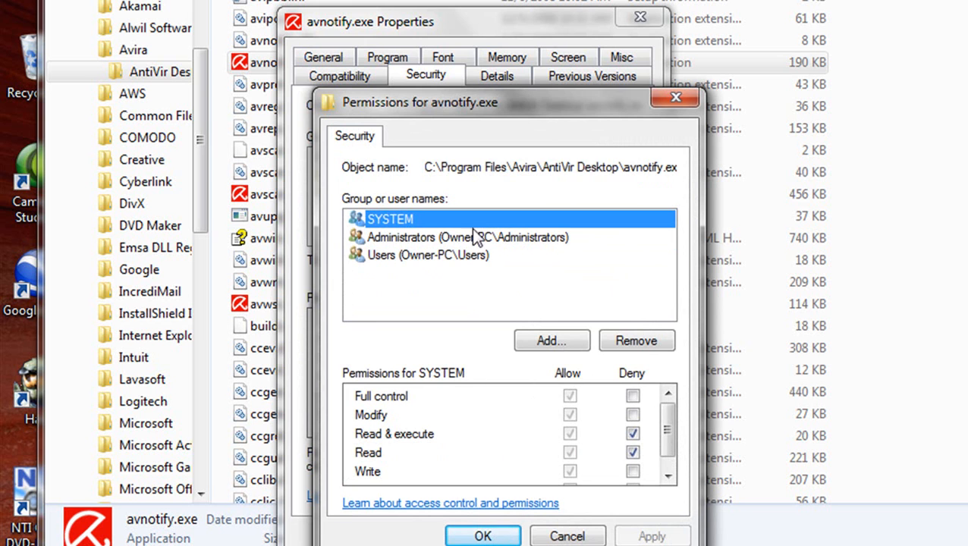
left_click(633, 434)
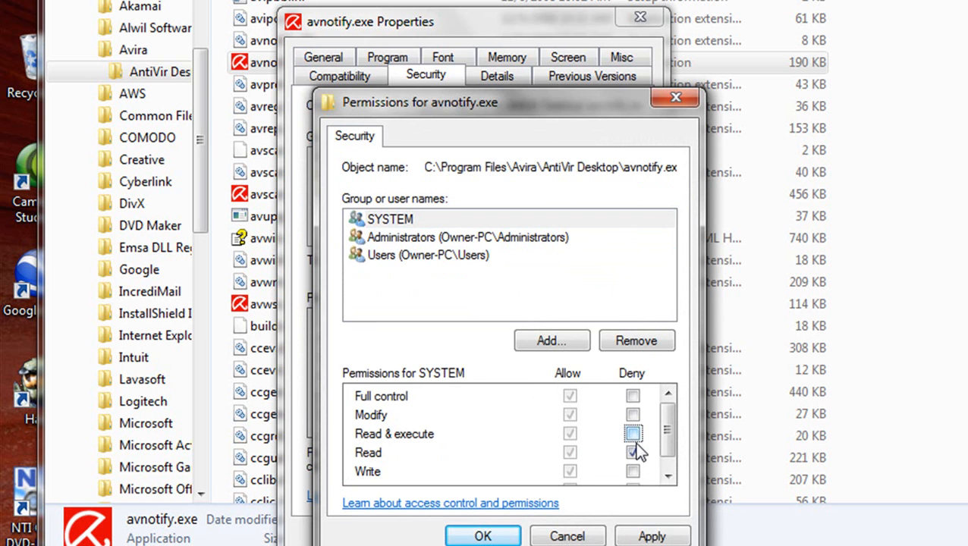
left_click(633, 433)
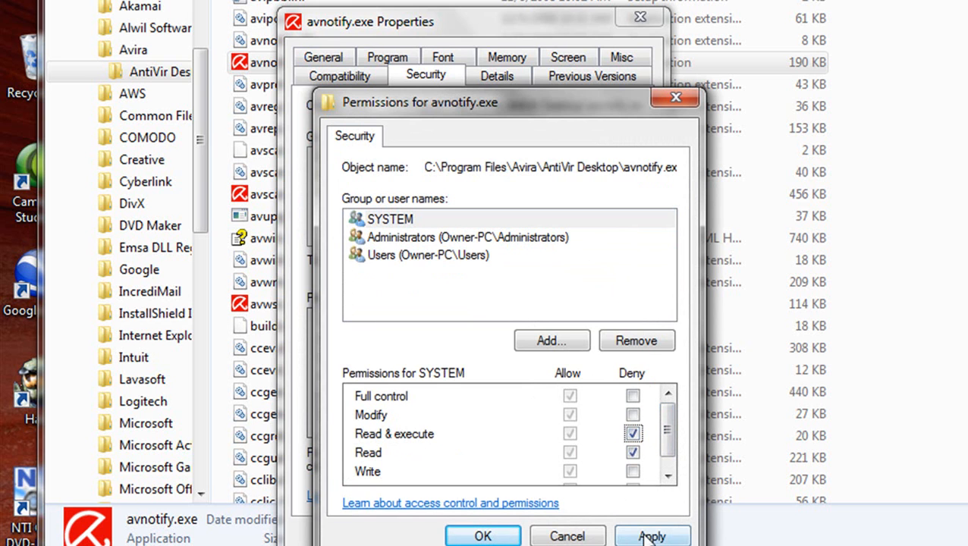
left_click(467, 237)
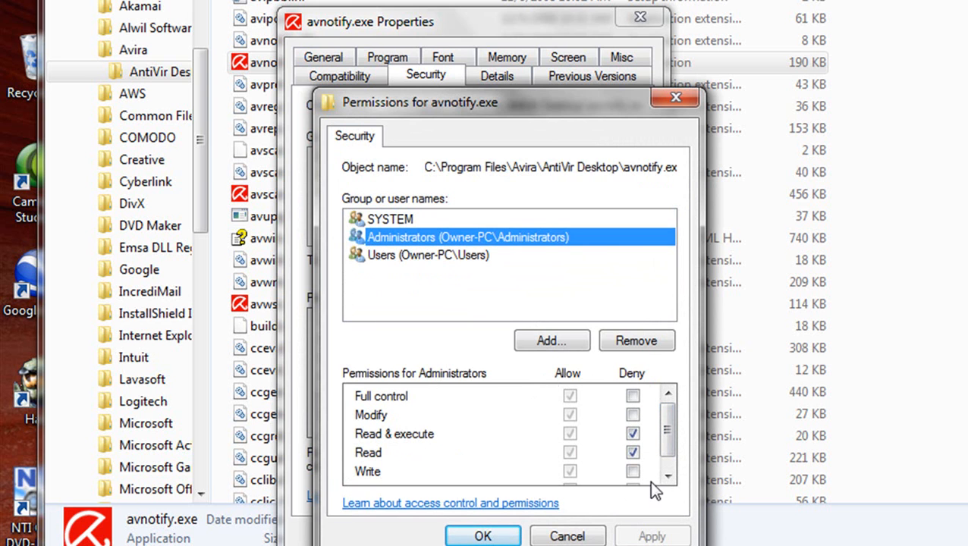
Step: Deny Read & execute for Administrators and Users, then apply and confirm
left_click(632, 433)
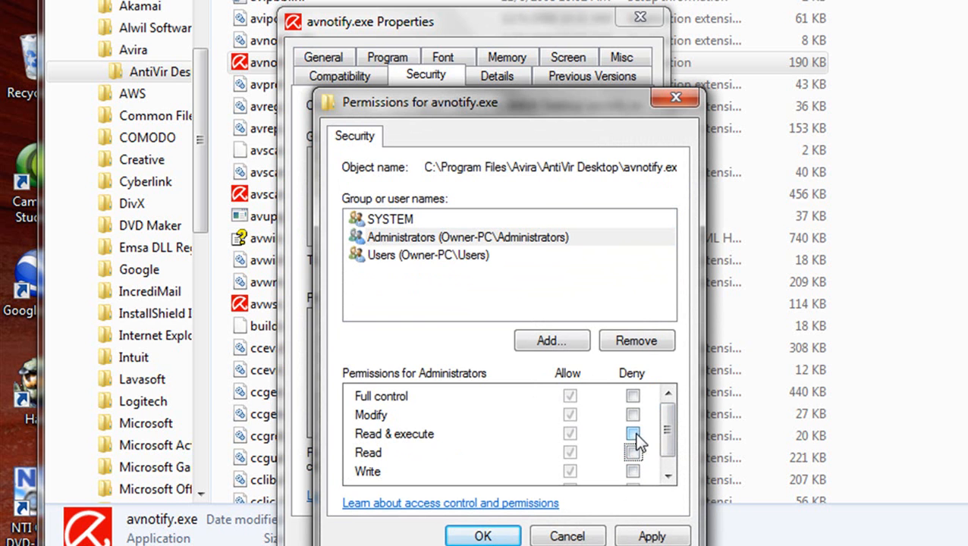
left_click(633, 433)
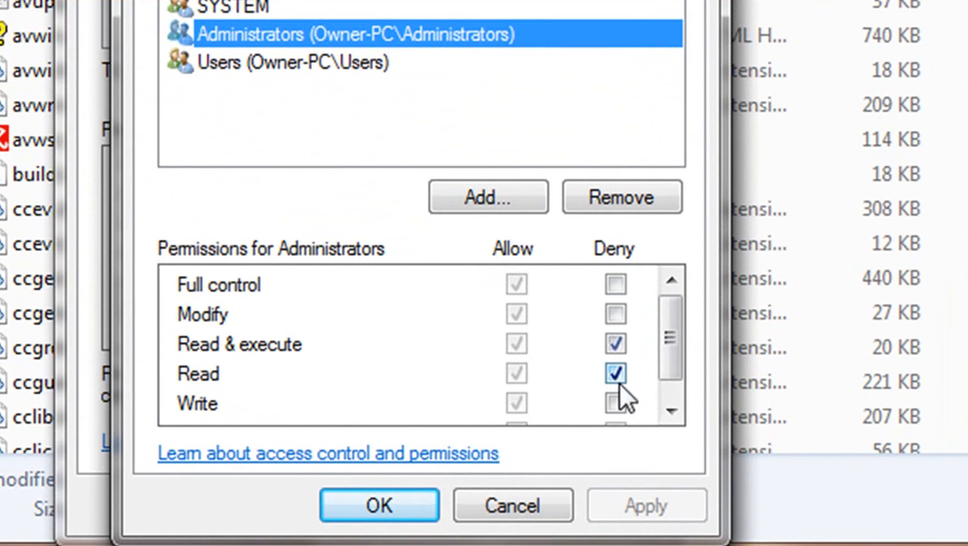
left_click(293, 63)
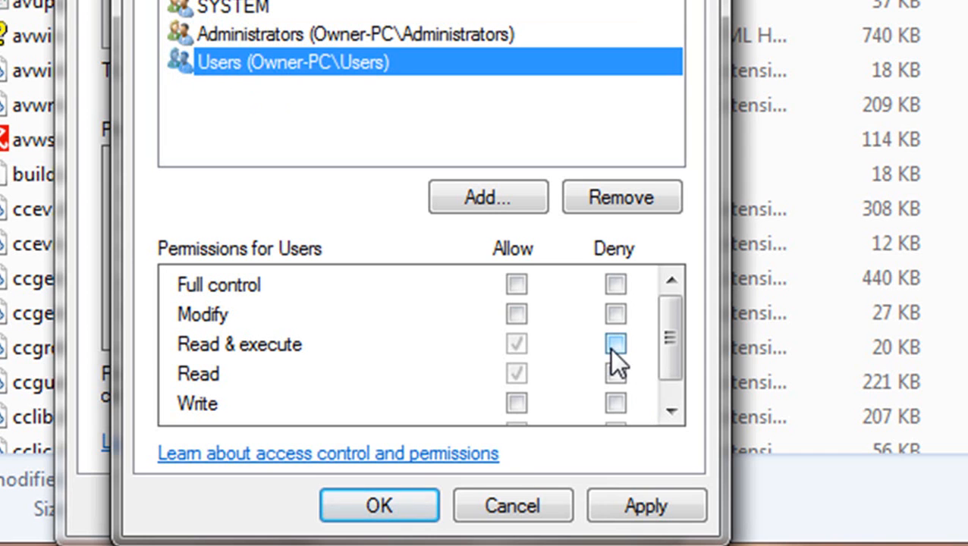
left_click(615, 344)
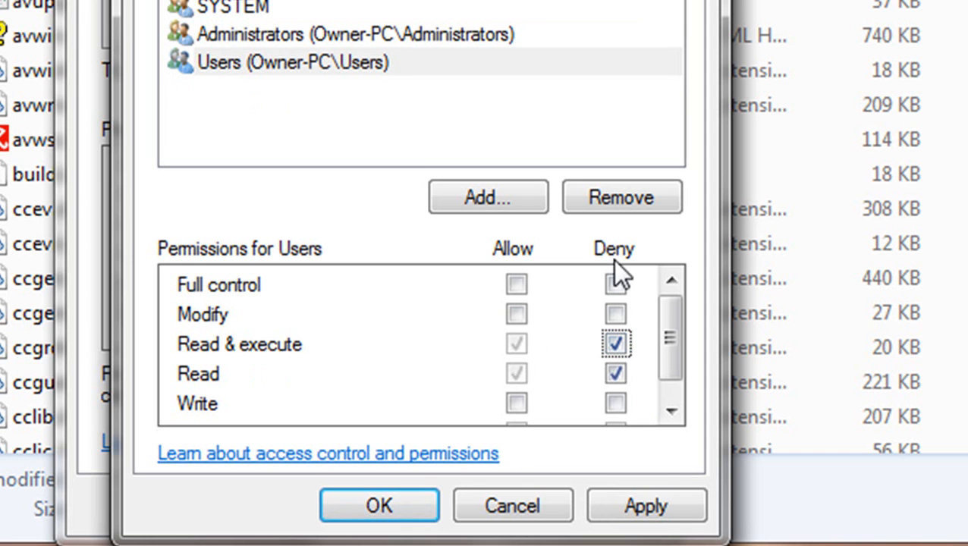
left_click(292, 62)
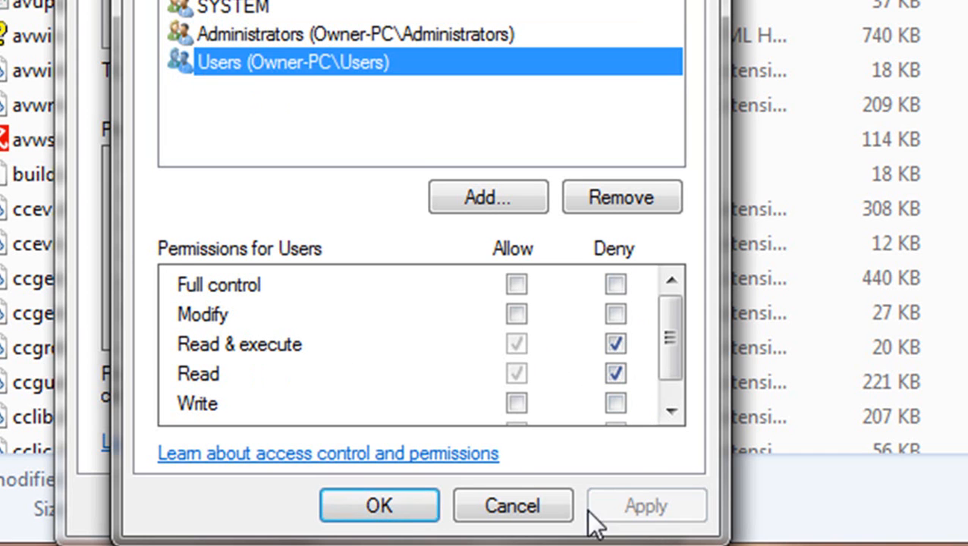
left_click(379, 505)
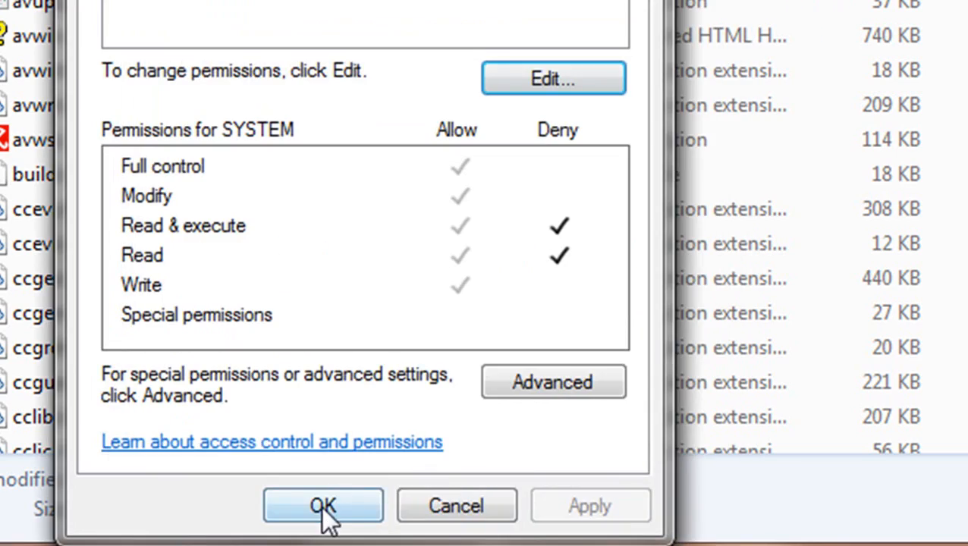
Step: Close the avnotify.exe Properties dialog with OK
left_click(323, 506)
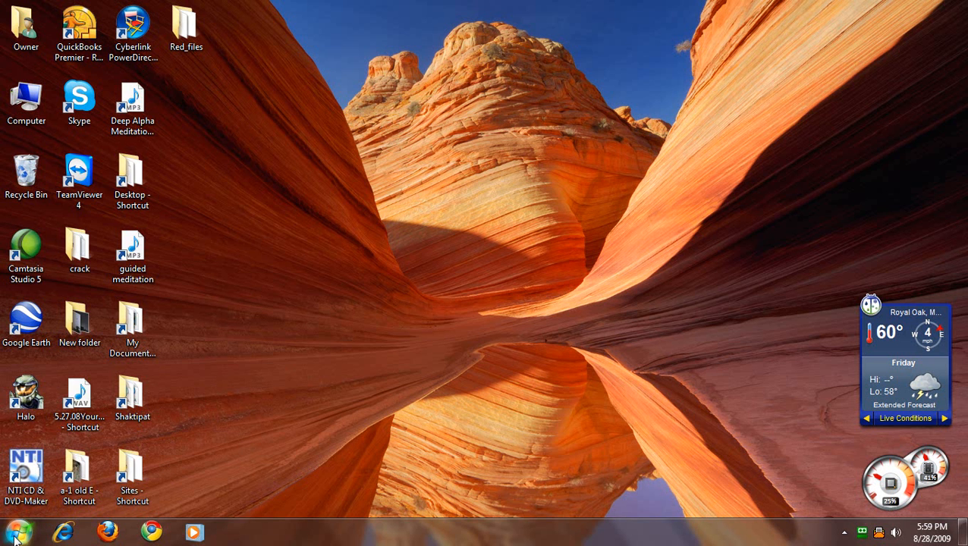
Step: Run secpol.msc from the Start menu's Run dialog
left_click(16, 531)
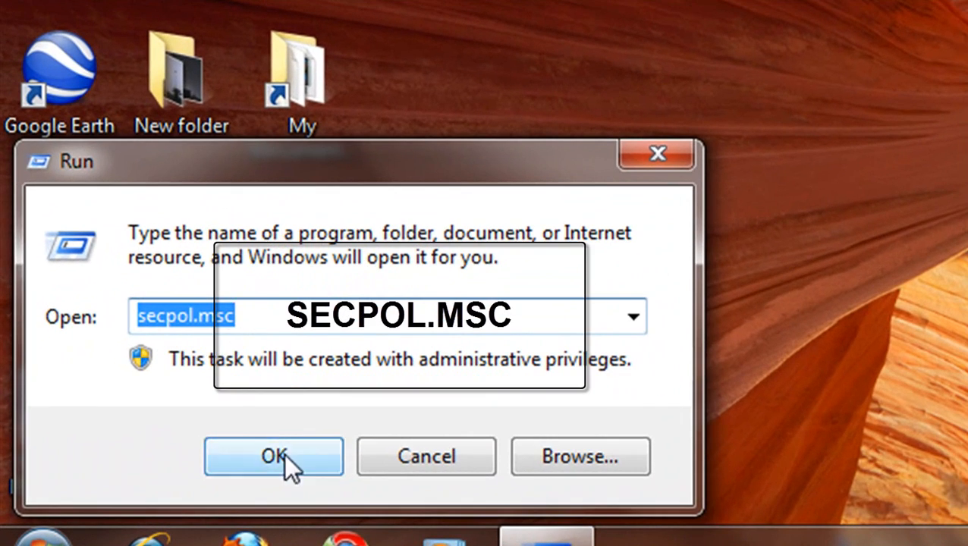
left_click(273, 456)
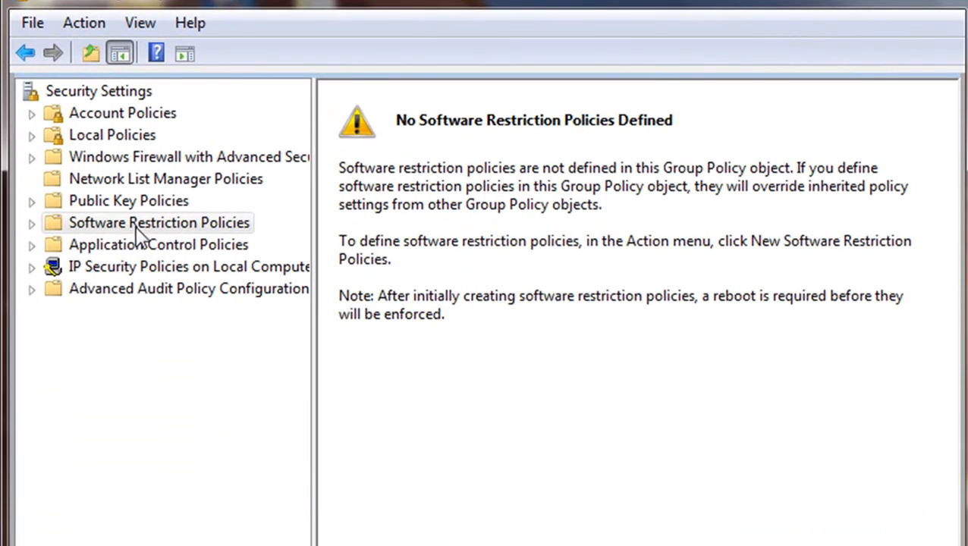
Step: Create new Software Restriction Policies in Local Security Policy
left_click(159, 223)
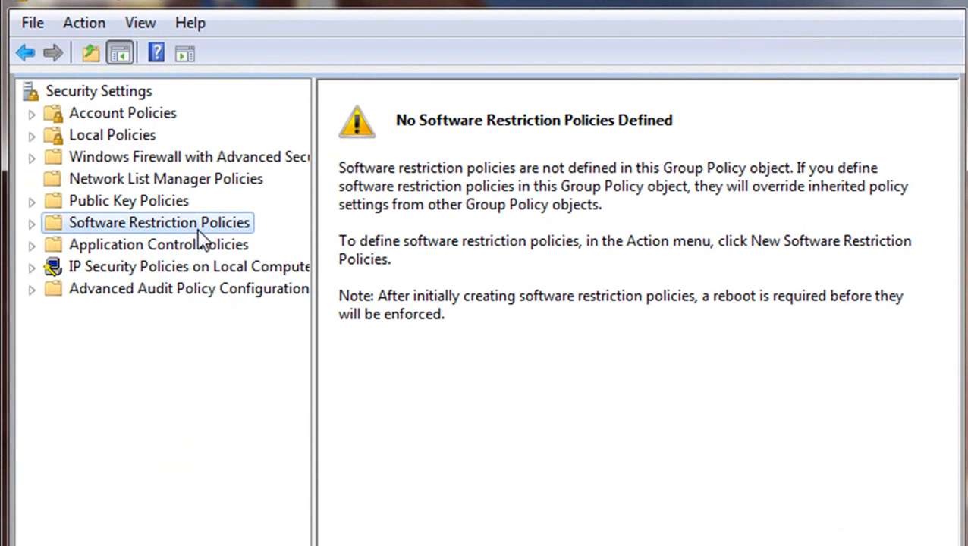
left_click(83, 22)
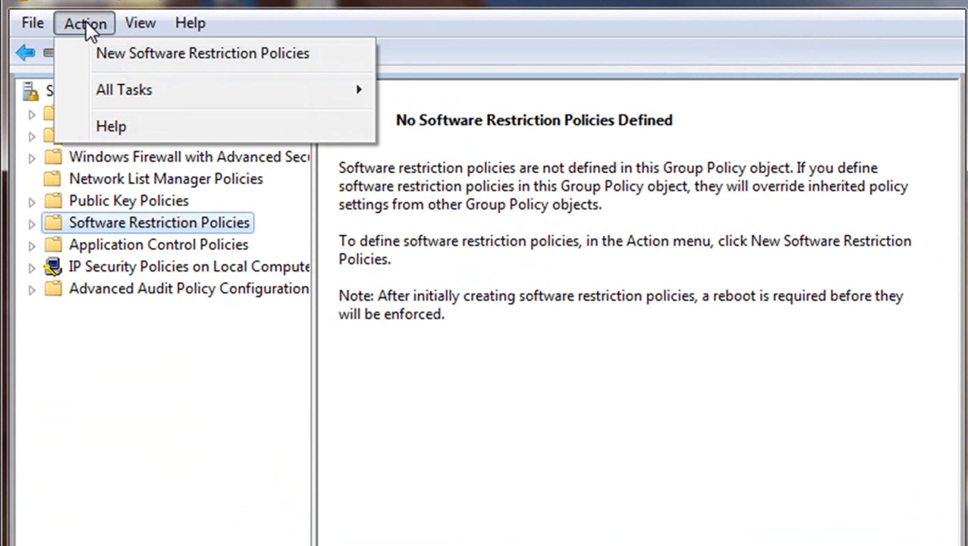
mouse_move(237, 53)
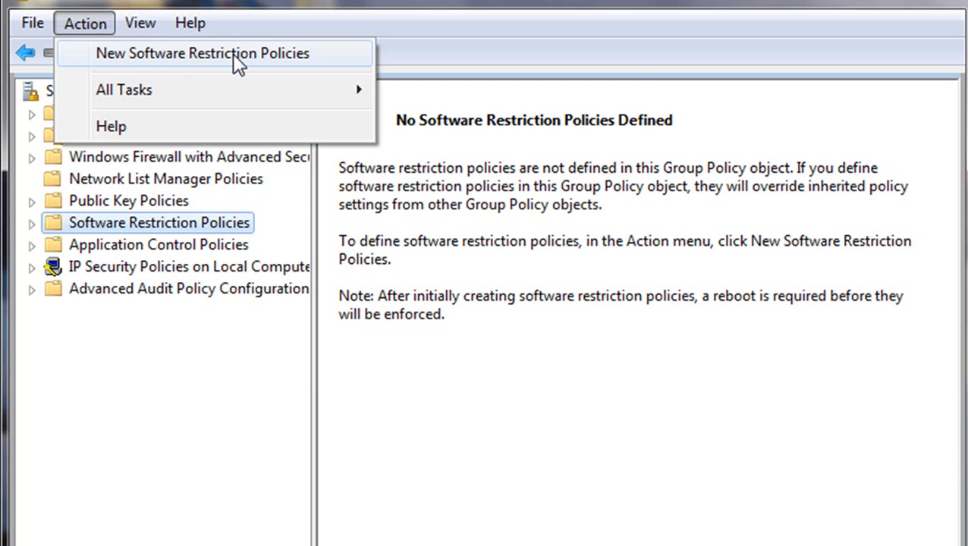
left_click(201, 53)
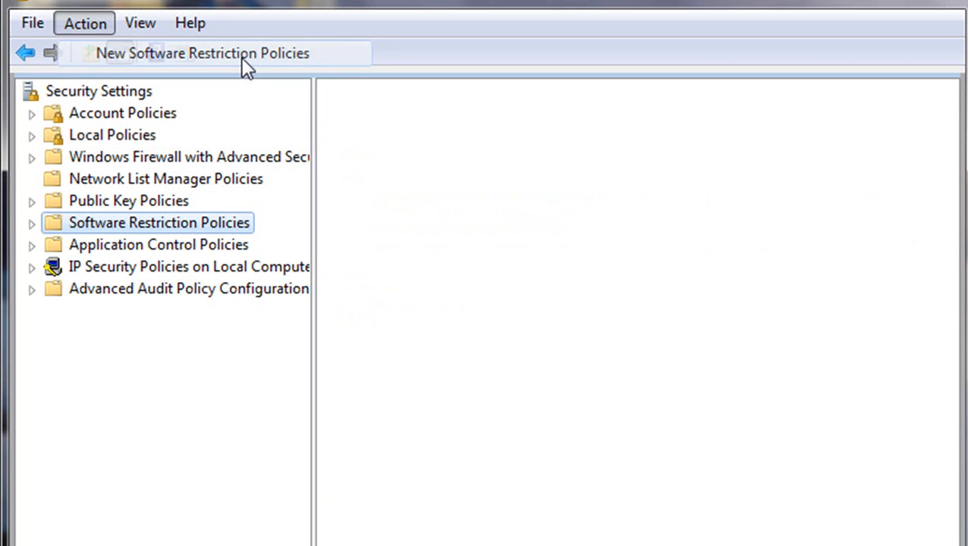
Step: Start a New Path Rule and browse to Avira\AntiVir Desktop's avnotify.exe
right_click(427, 151)
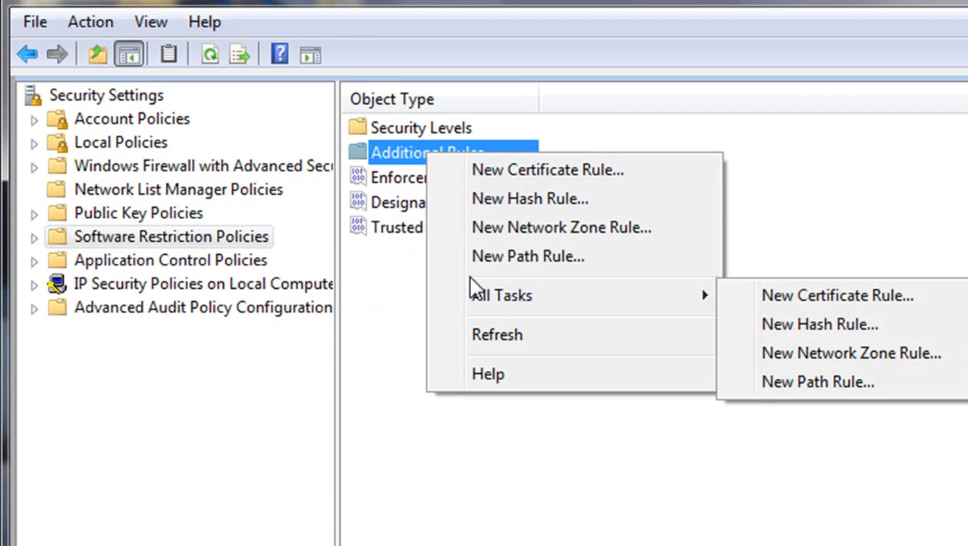
mouse_move(528, 256)
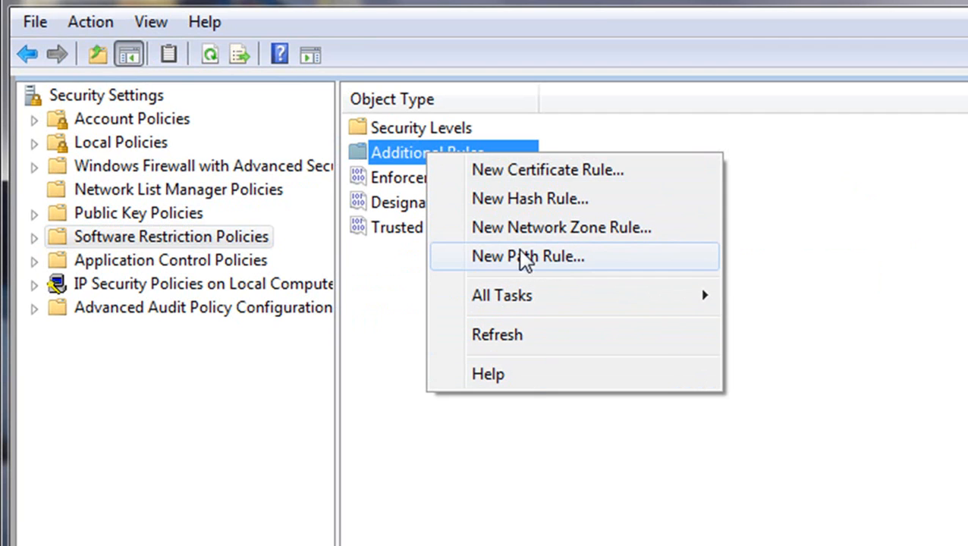
mouse_move(531, 266)
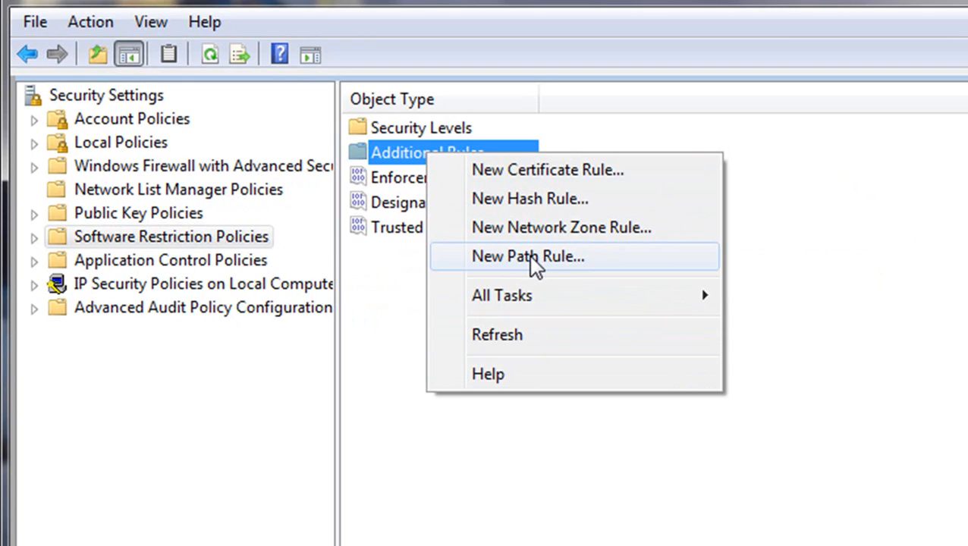
left_click(528, 256)
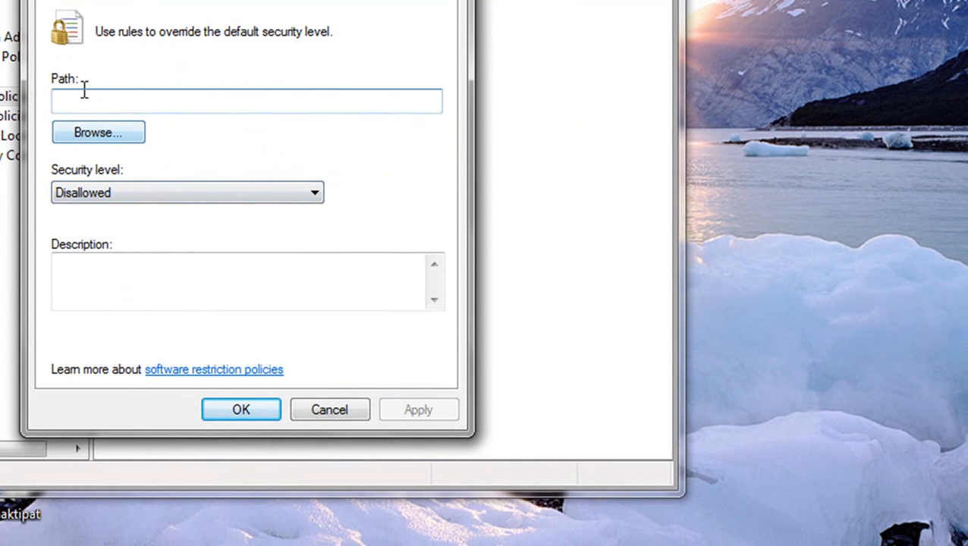
left_click(98, 131)
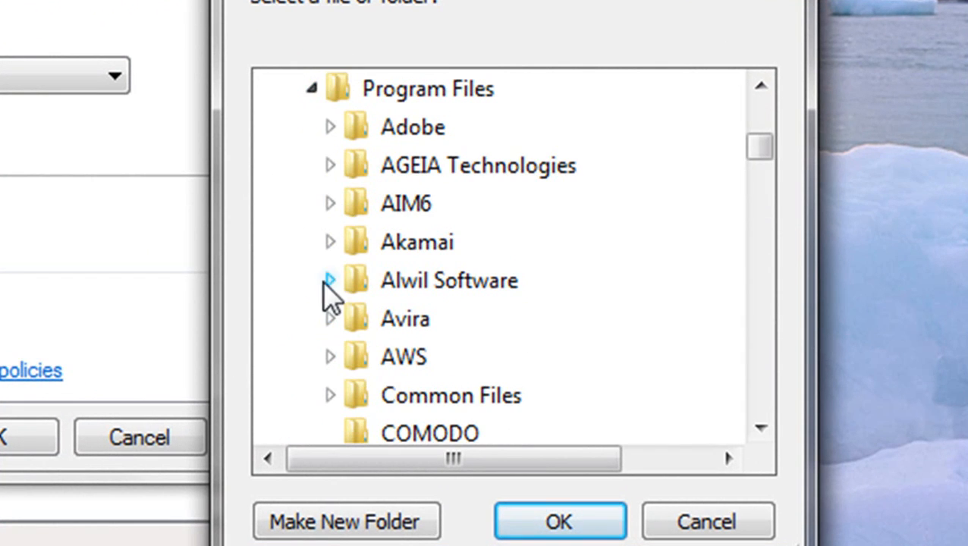
left_click(329, 318)
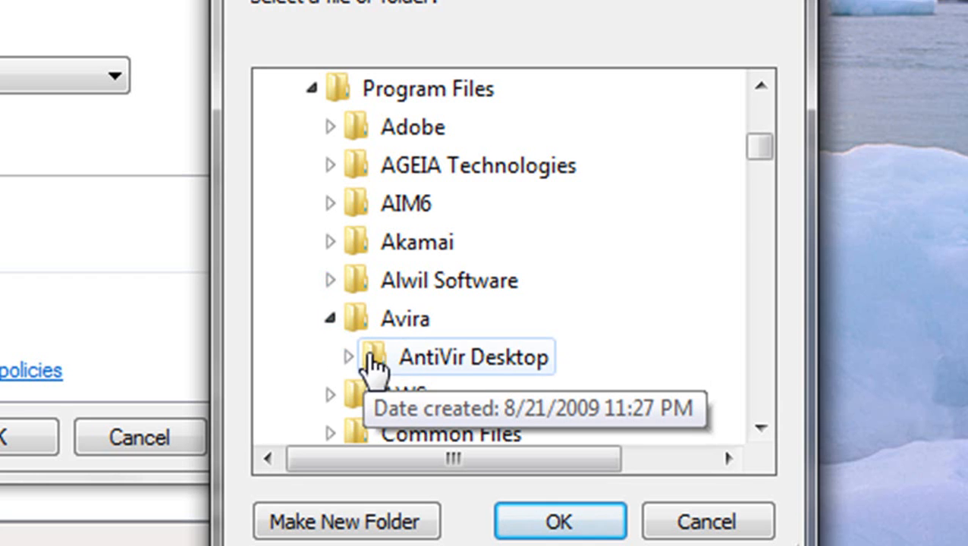
left_click(349, 357)
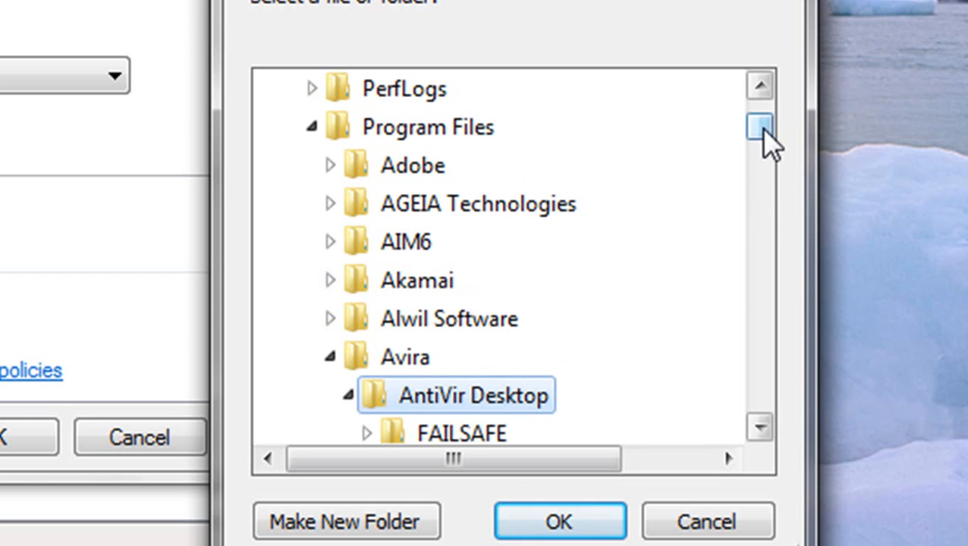
scroll("down", 3)
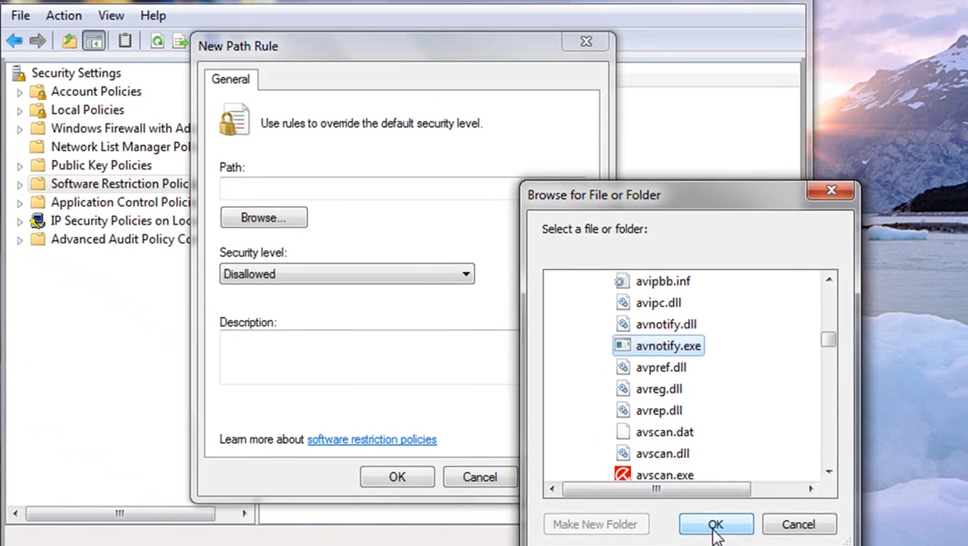
Step: Confirm avnotify.exe as the path and save the Disallowed rule
left_click(715, 524)
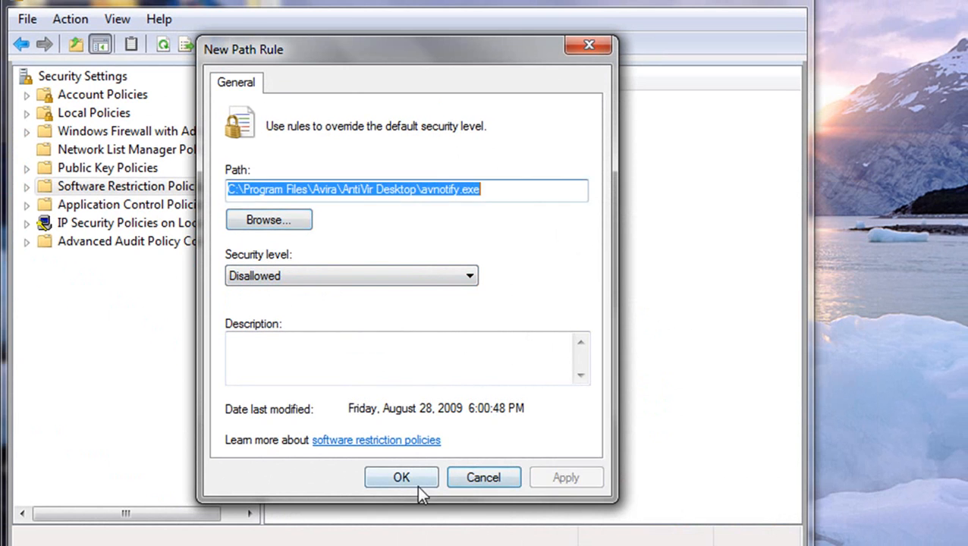
left_click(401, 477)
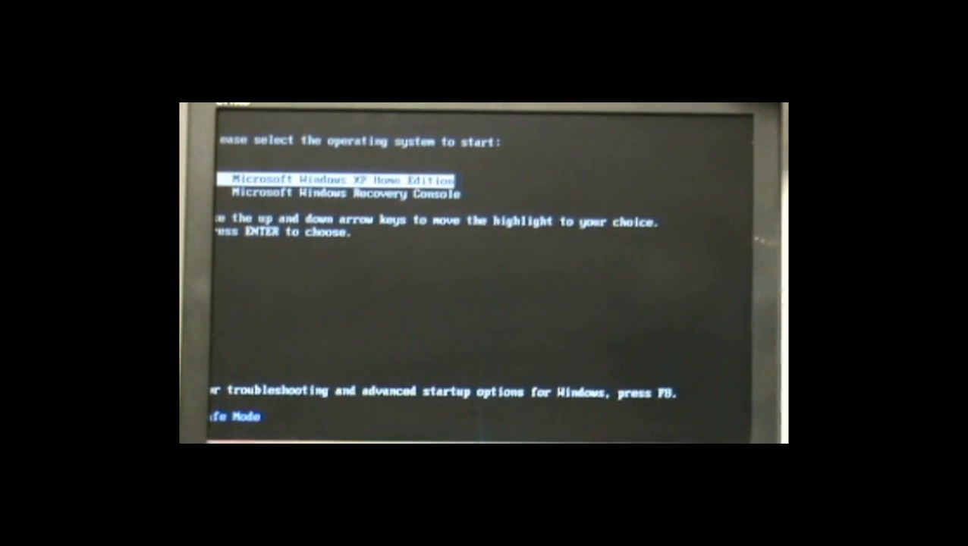
Step: Boot Windows XP Home Edition in Safe Mode, log on as Administrator, accept the warning
key("enter")
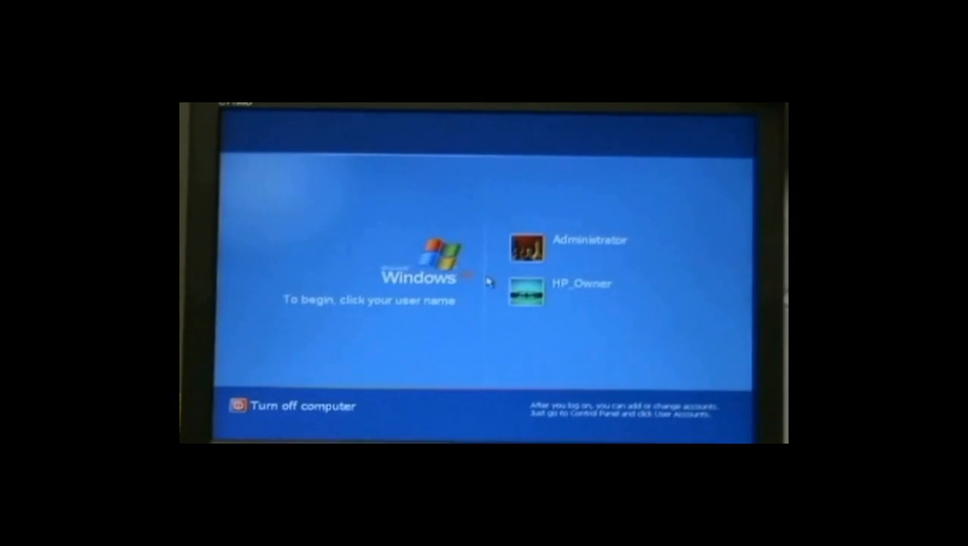
left_click(525, 247)
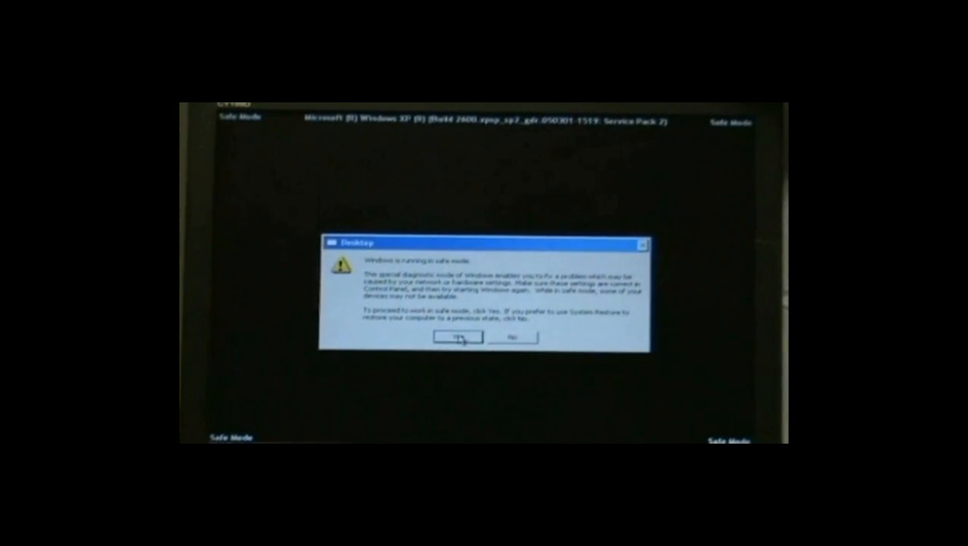
left_click(457, 337)
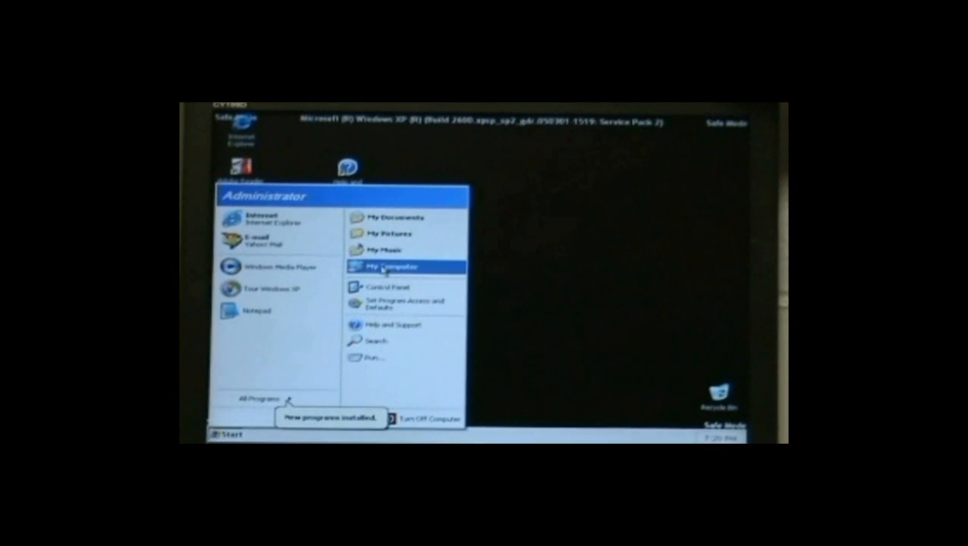
Step: Explore My Computer to C:\Program Files\Avira\AntiVir Desktop and select avnotify
right_click(387, 268)
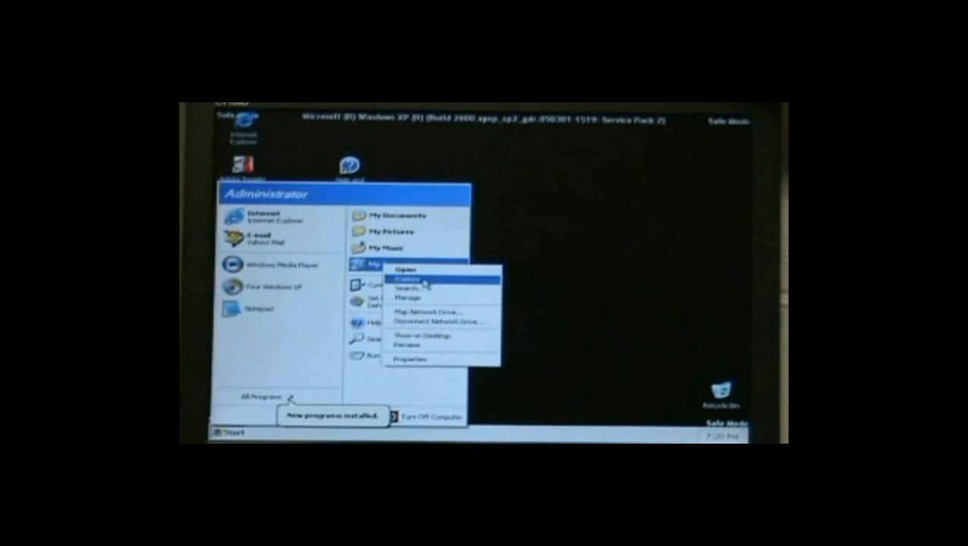
left_click(406, 287)
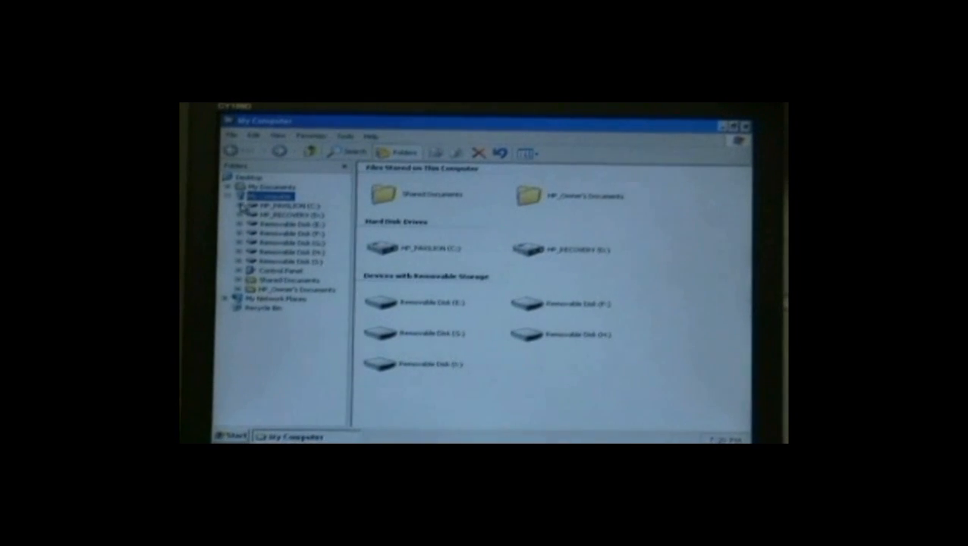
left_click(242, 205)
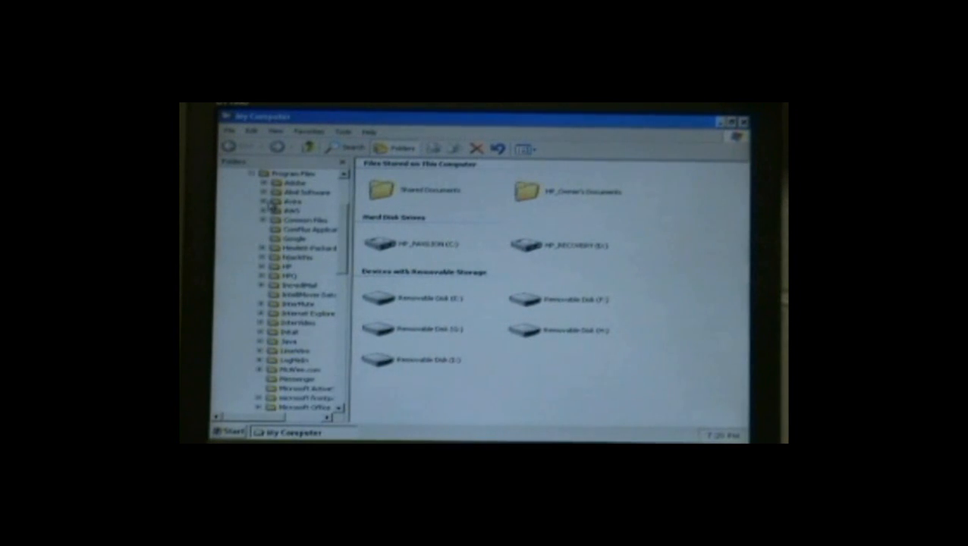
left_click(278, 203)
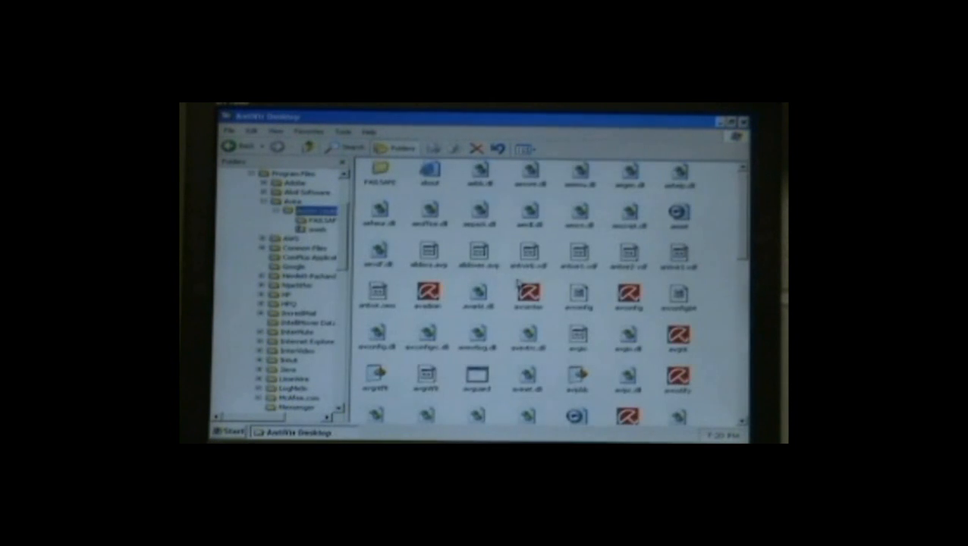
scroll("down", 3)
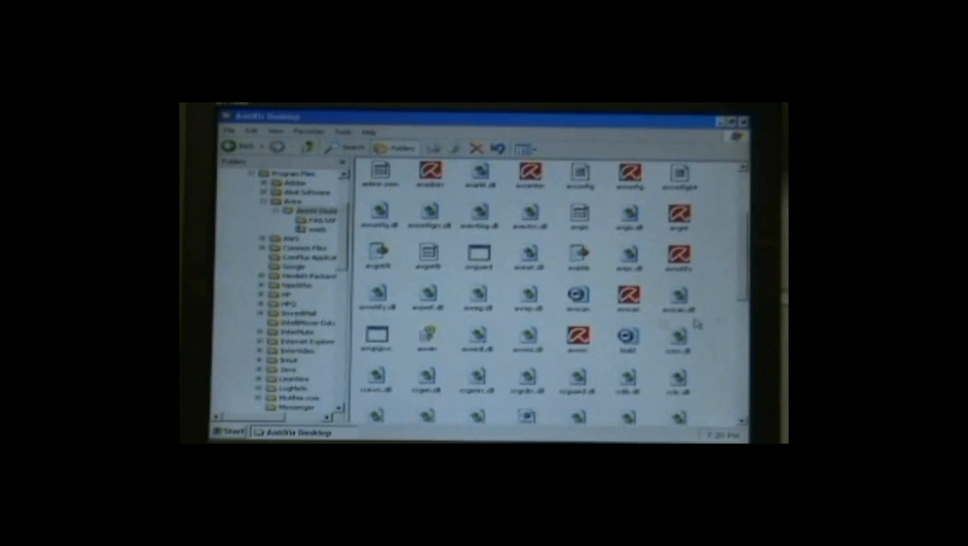
left_click(679, 258)
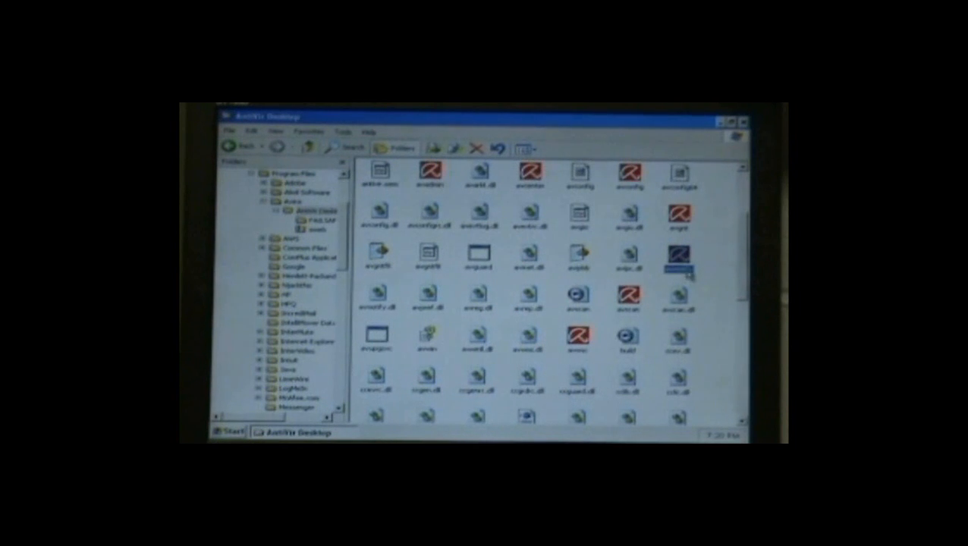
Step: Open avnotify.exe's Properties, Security tab, and its Advanced Security Settings
right_click(677, 262)
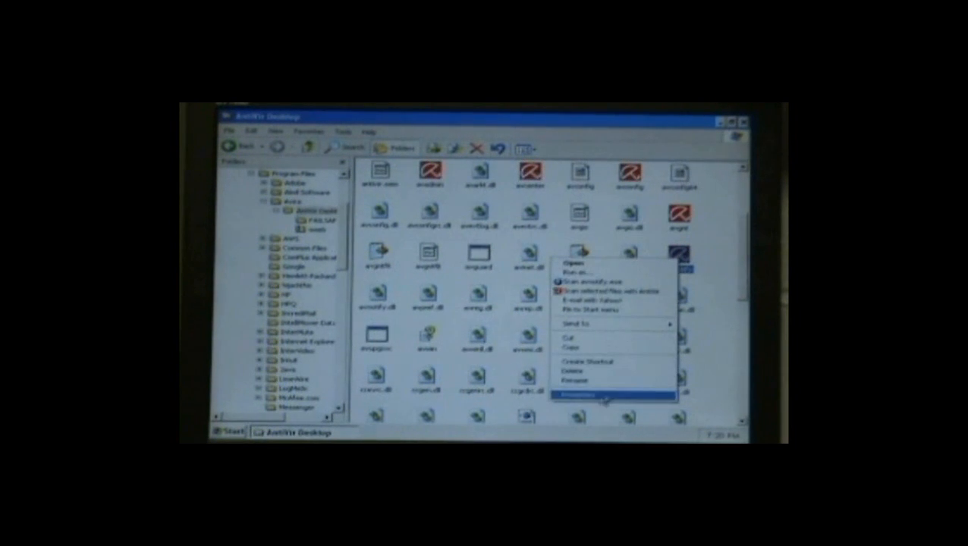
left_click(580, 394)
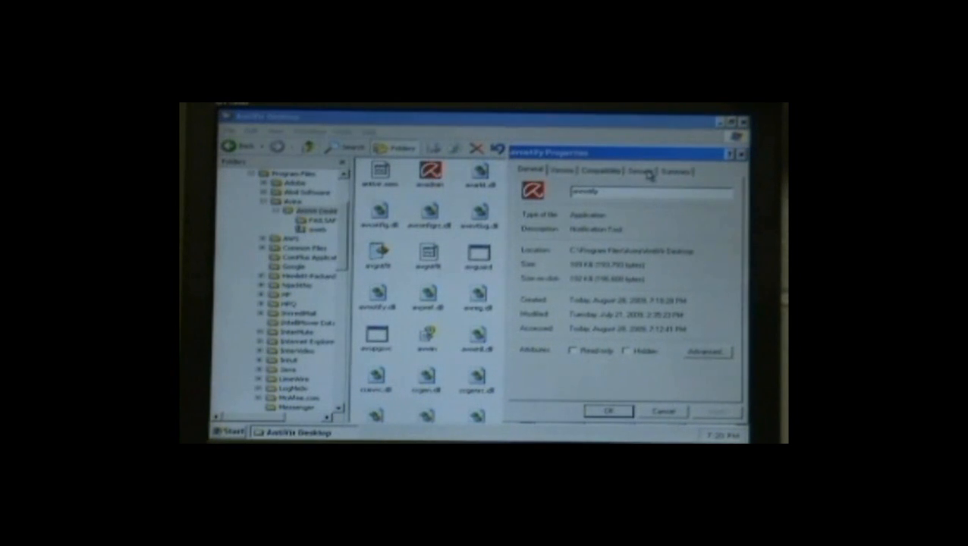
left_click(649, 170)
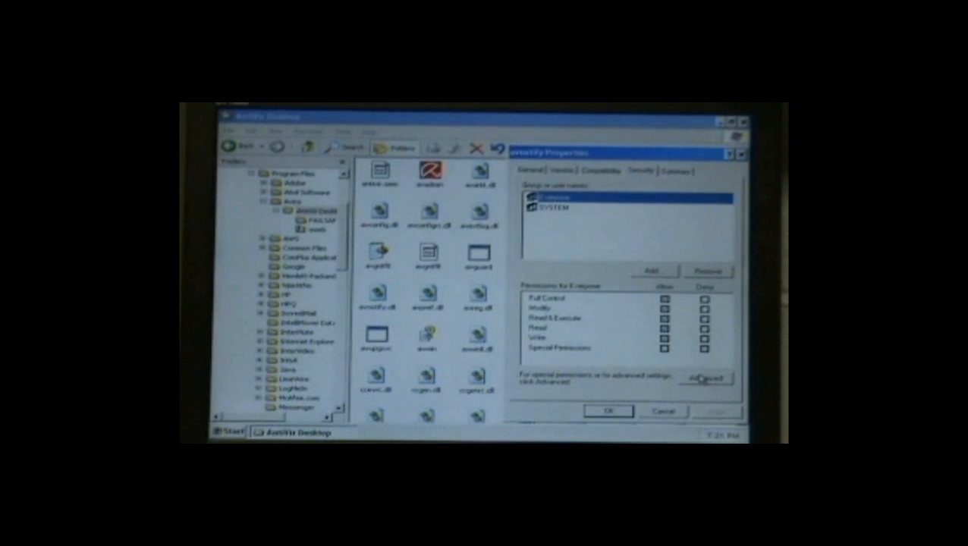
left_click(705, 378)
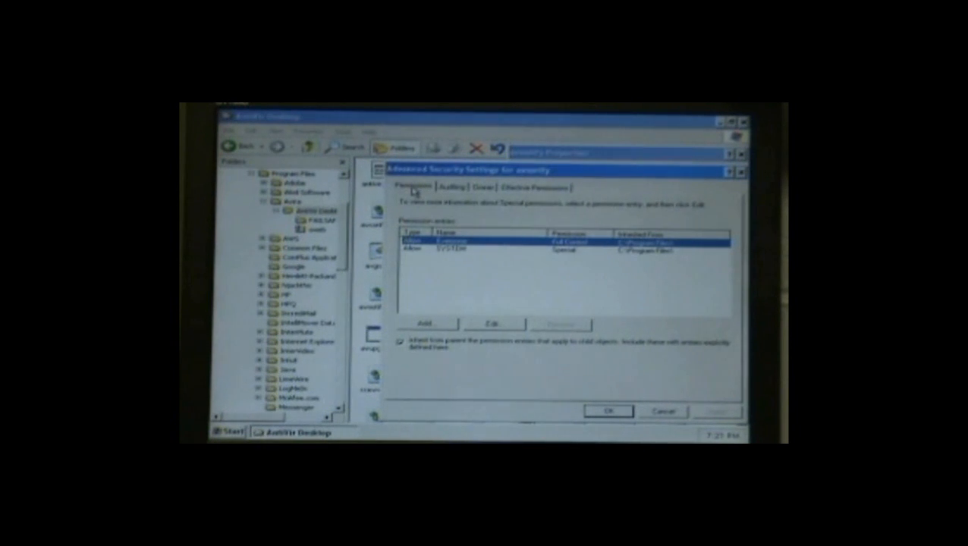
mouse_move(422, 290)
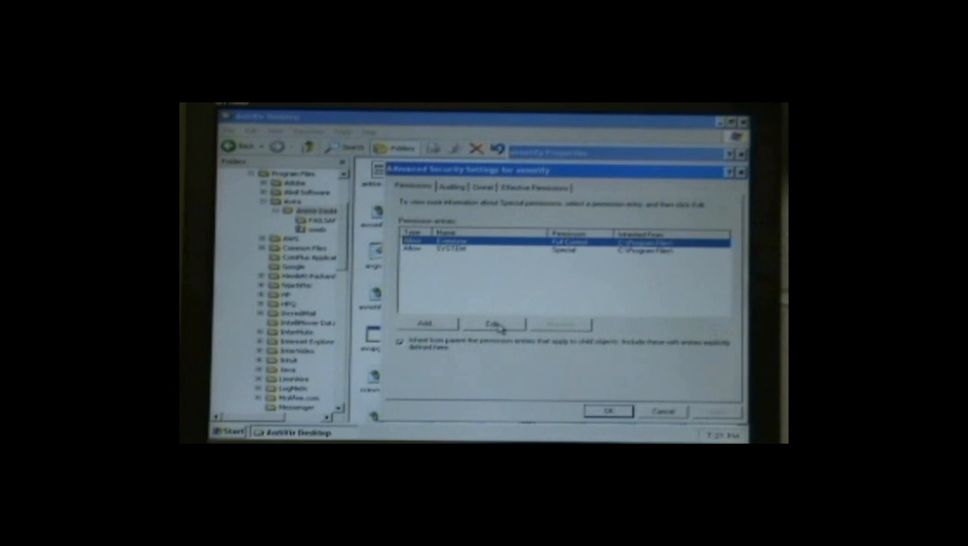
Step: Deny Traverse Folder / Execute File on avnotify to Everyone and SYSTEM
left_click(493, 324)
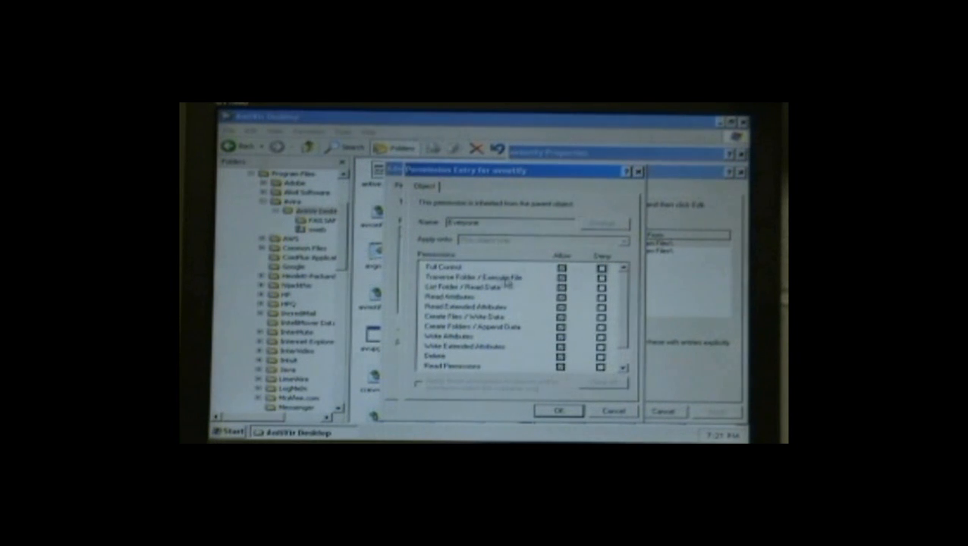
left_click(600, 277)
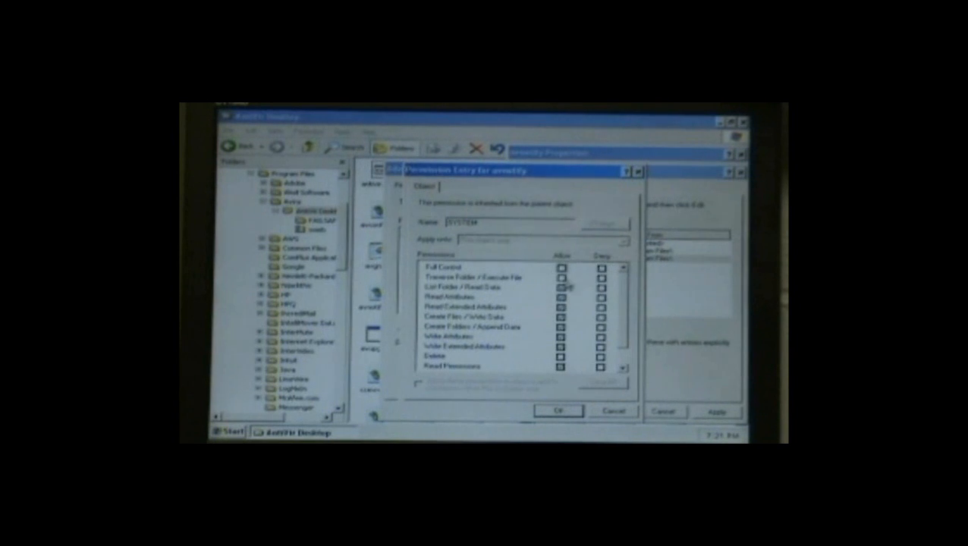
left_click(600, 277)
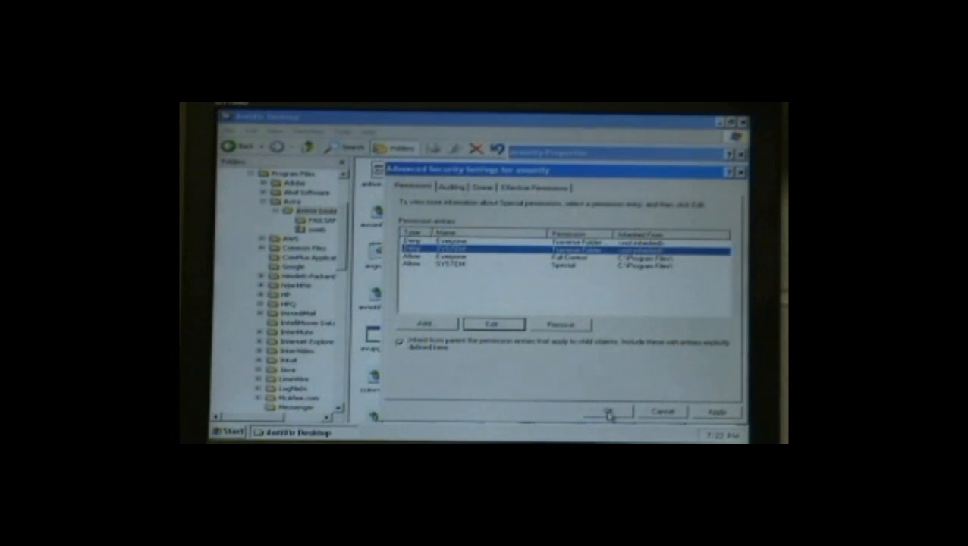
Step: Confirm the deny entries with OK and Yes, then close avnotify's Properties
left_click(606, 410)
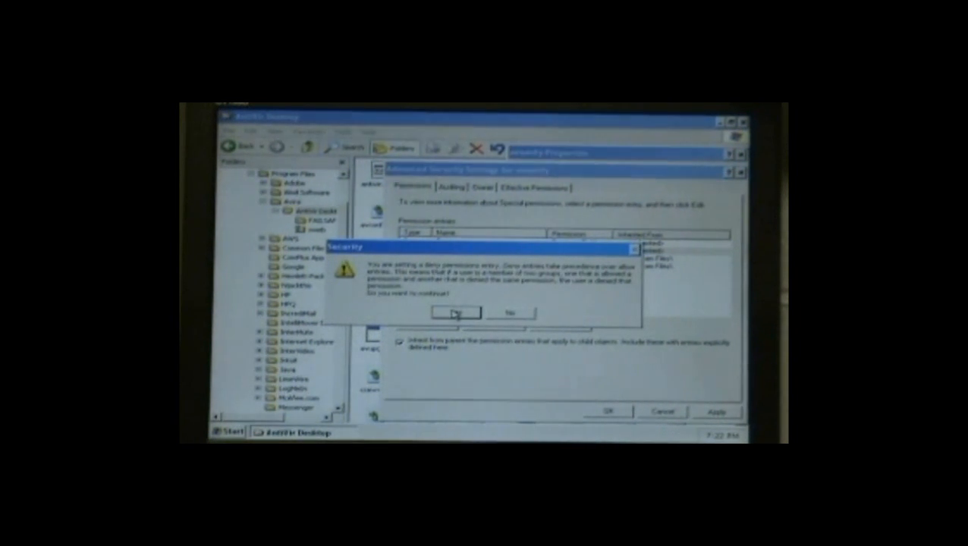
left_click(455, 313)
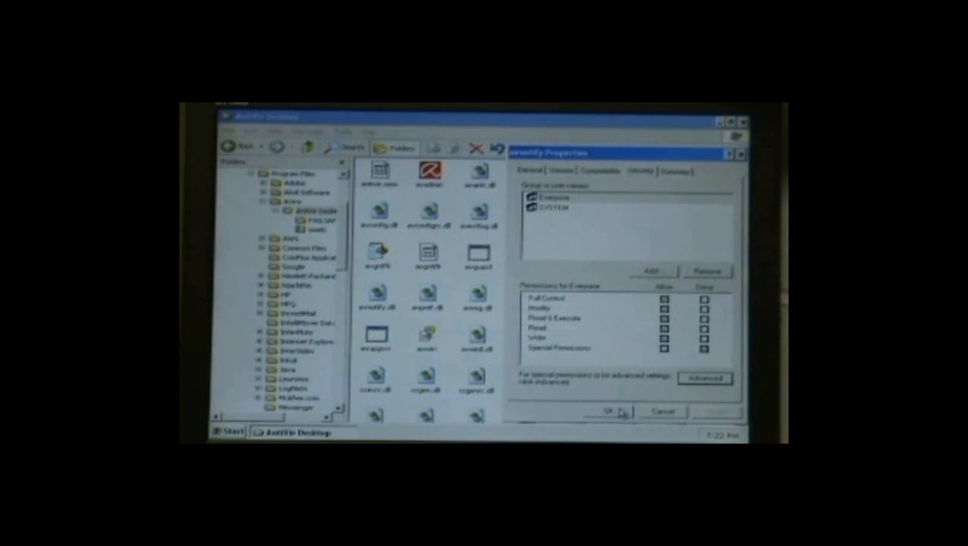
left_click(612, 412)
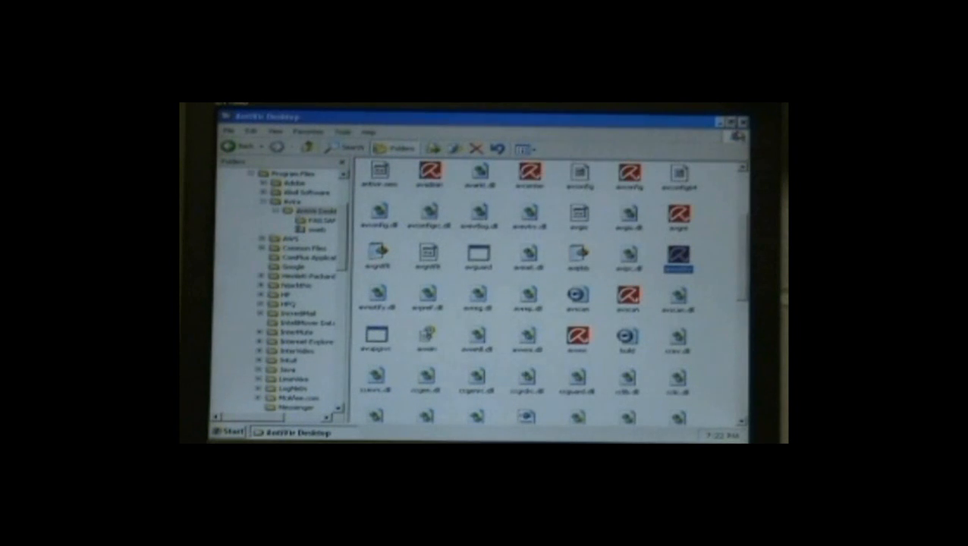